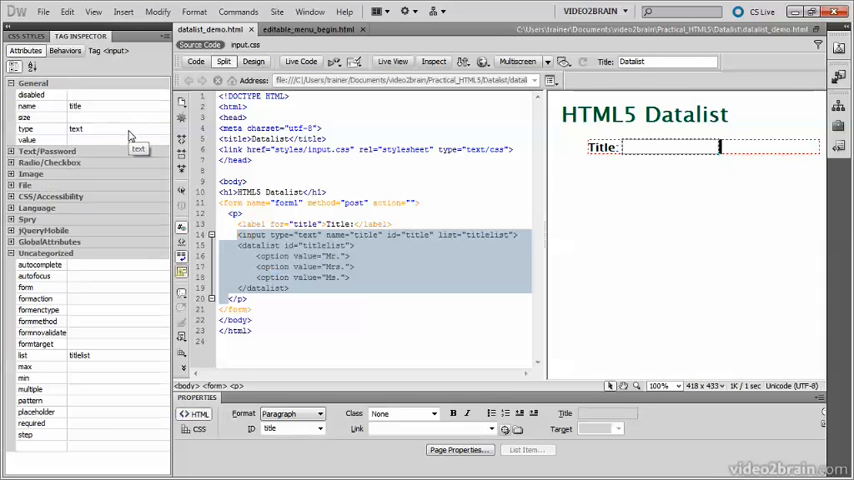
pyautogui.moveTo(124, 356)
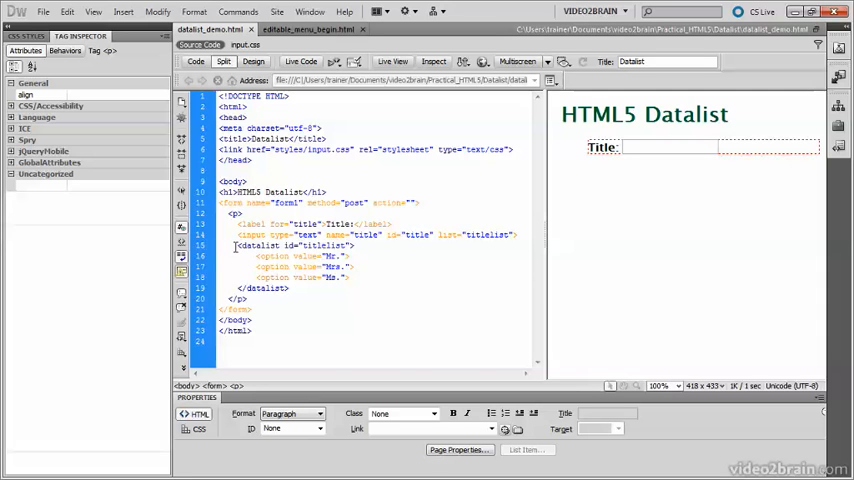
# - Highlight the Title input's list attribute and the datalist's titlelist id in Code view
pyautogui.moveTo(238, 246); pyautogui.dragTo(360, 277)
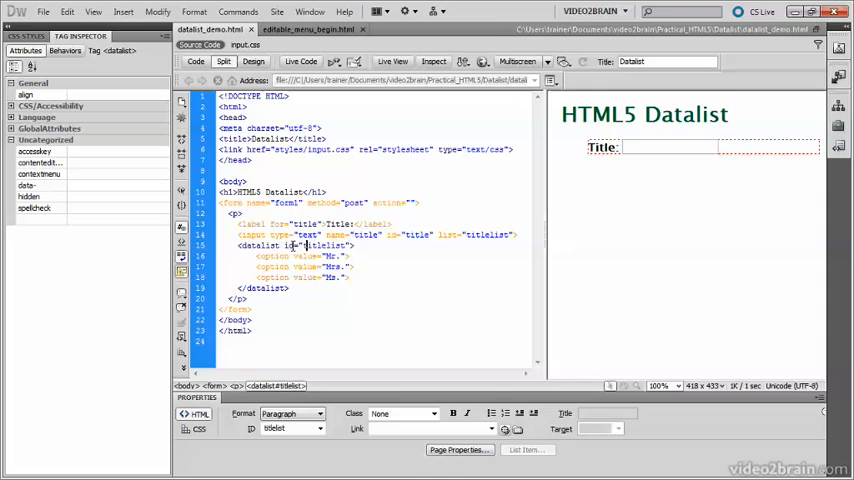
pyautogui.doubleClick(315, 245)
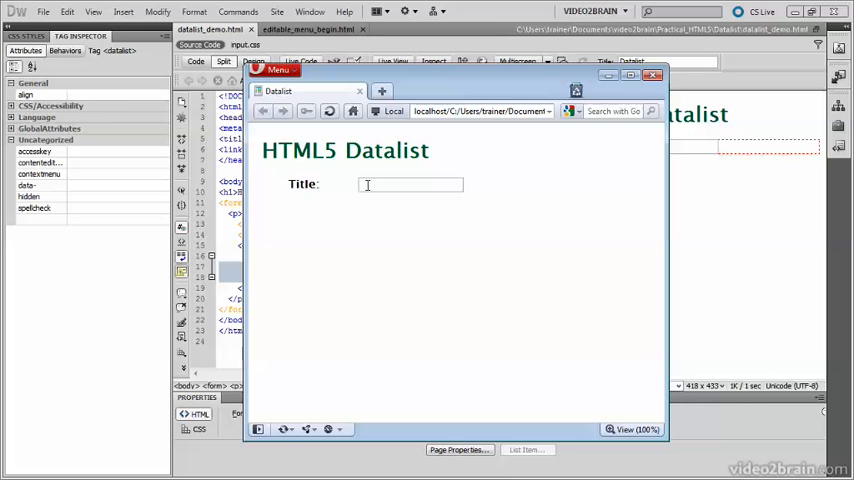
# - Type the custom title 'Doctor' in Opera, then switch to editable_menu_begin.html in Dreamweaver
pyautogui.click(409, 184)
pyautogui.write('Mr')
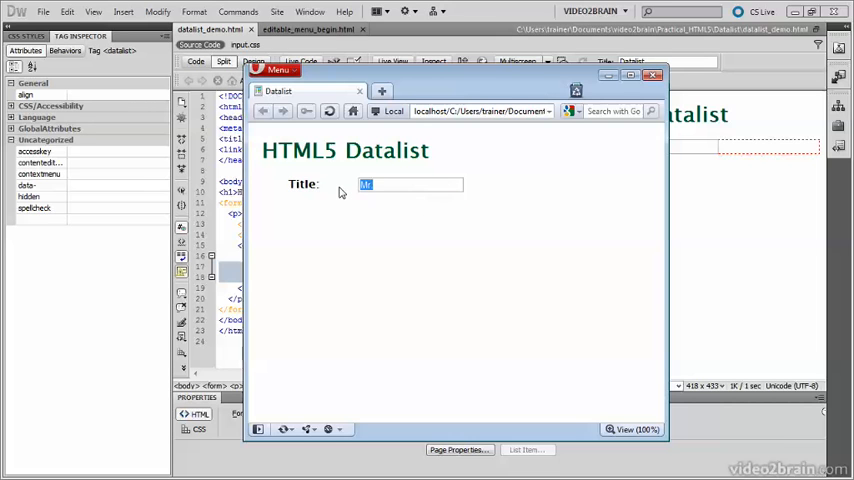
pyautogui.write('D')
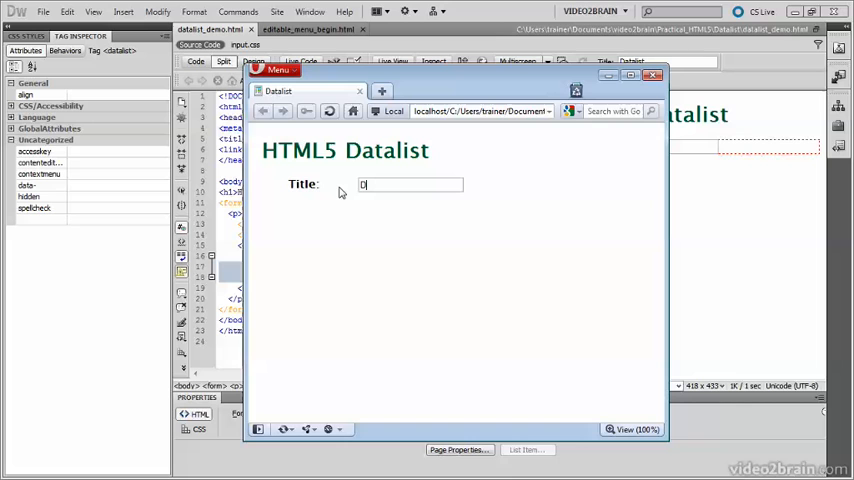
pyautogui.write('oc')
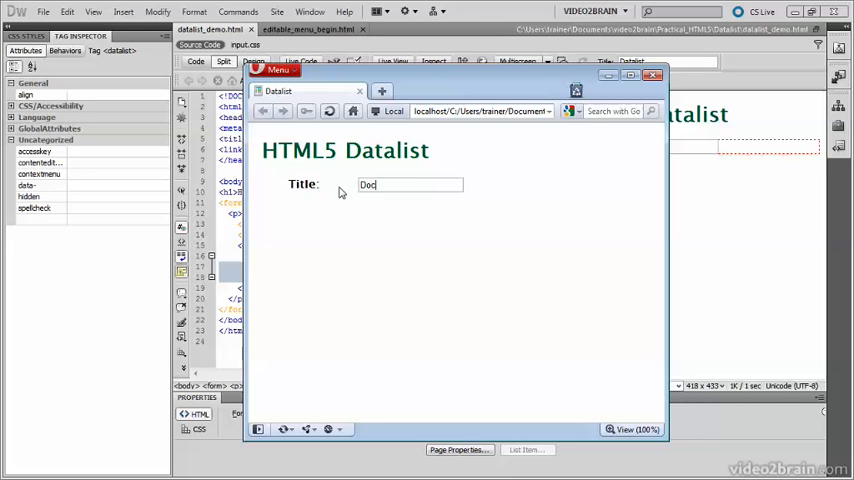
pyautogui.write('tor')
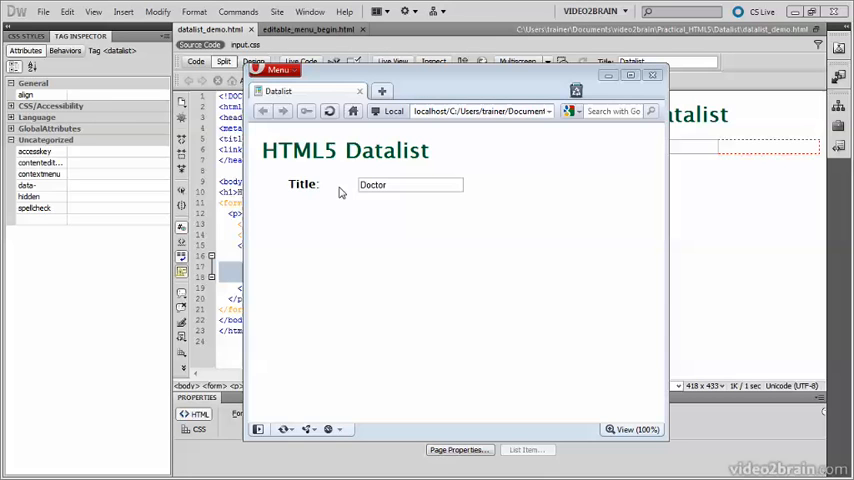
pyautogui.click(309, 29)
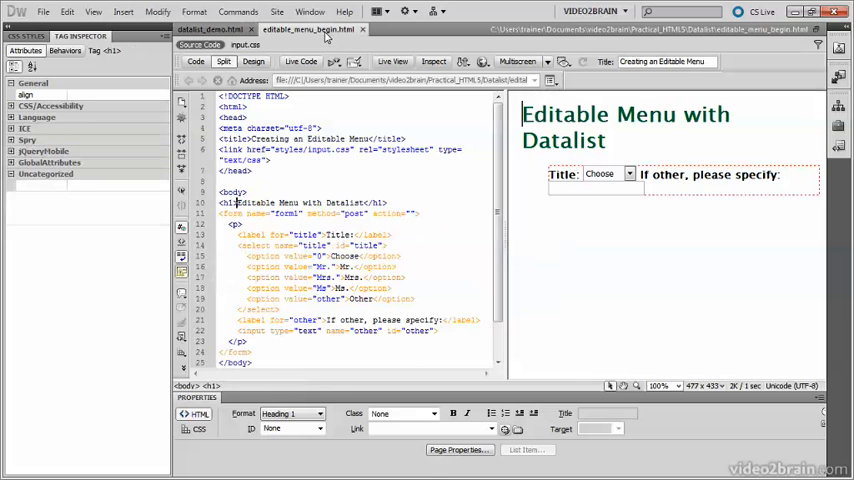
pyautogui.moveTo(620, 197)
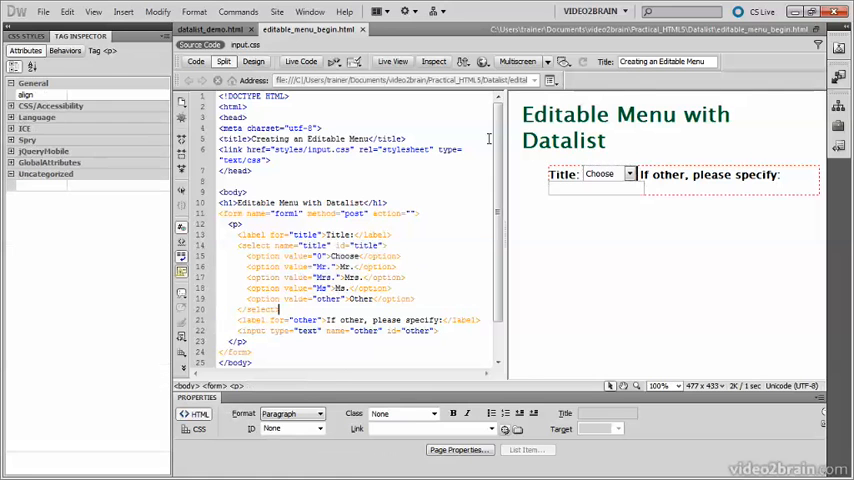
# - Turn on Live View and pick Other from the title menu to test it
pyautogui.click(392, 61)
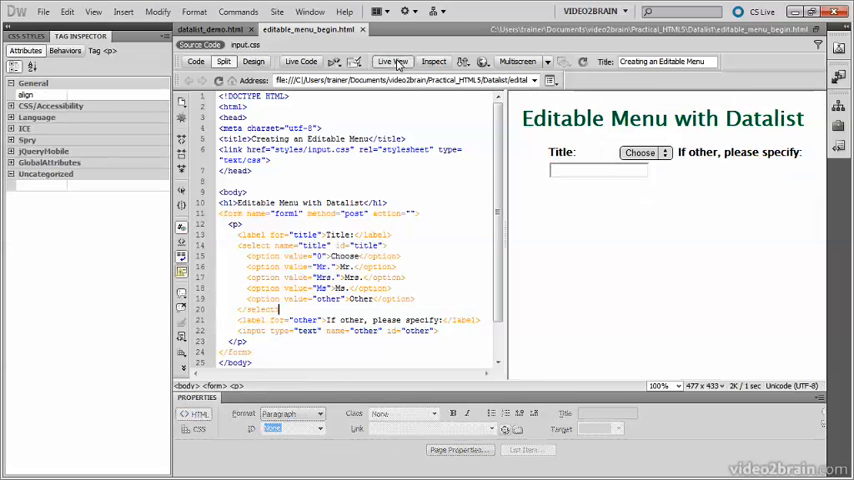
pyautogui.click(645, 152)
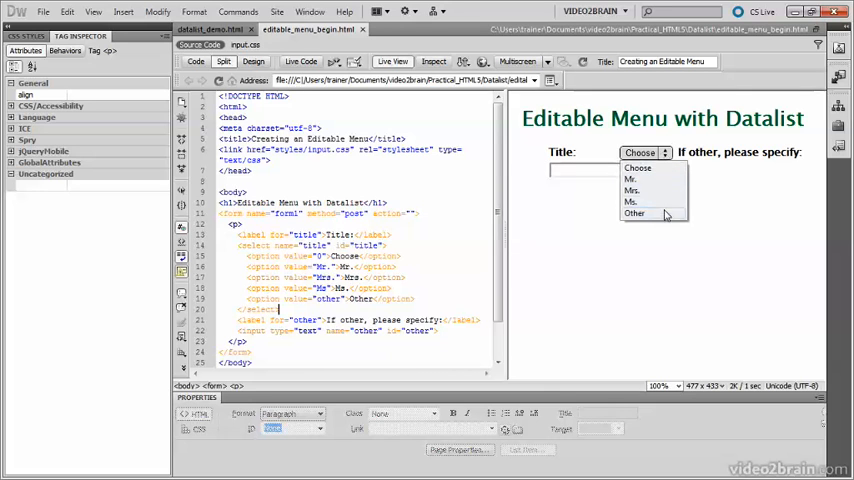
pyautogui.click(634, 213)
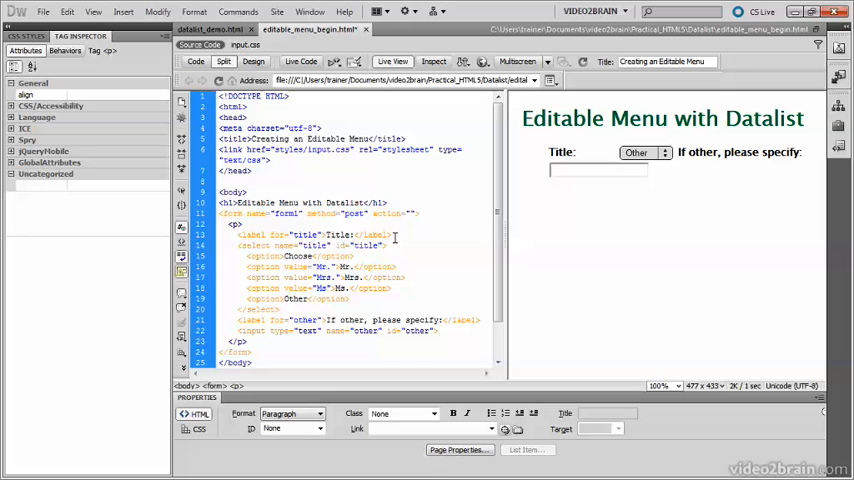
pyautogui.moveTo(419, 247)
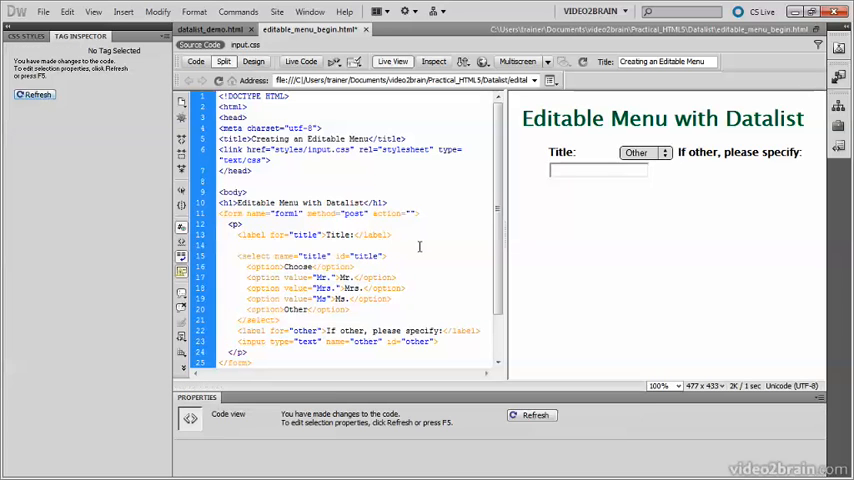
# - Begin typing the <datalist id="titlelist"> tag before the select menu
pyautogui.write('<datalist id="titlelist">')
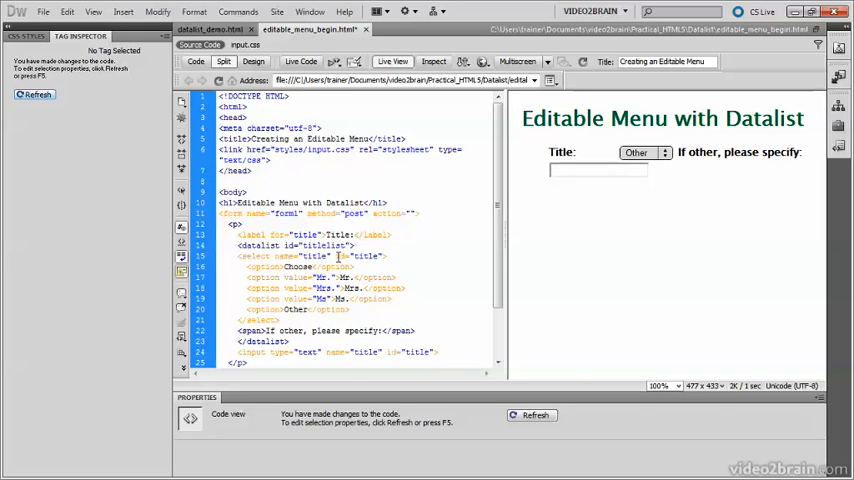
# - Delete id="title" from the select and add list="titlelist" to the text input
pyautogui.doubleClick(360, 256)
pyautogui.write(' list="titlelist"')
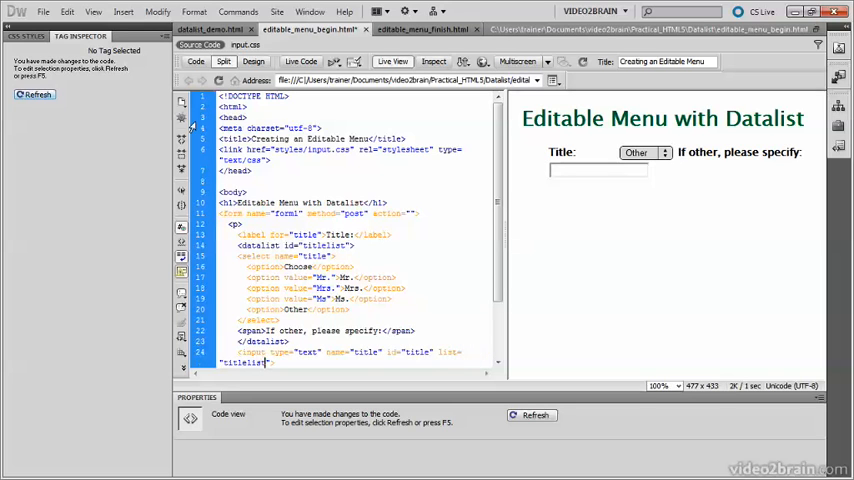
pyautogui.click(43, 11)
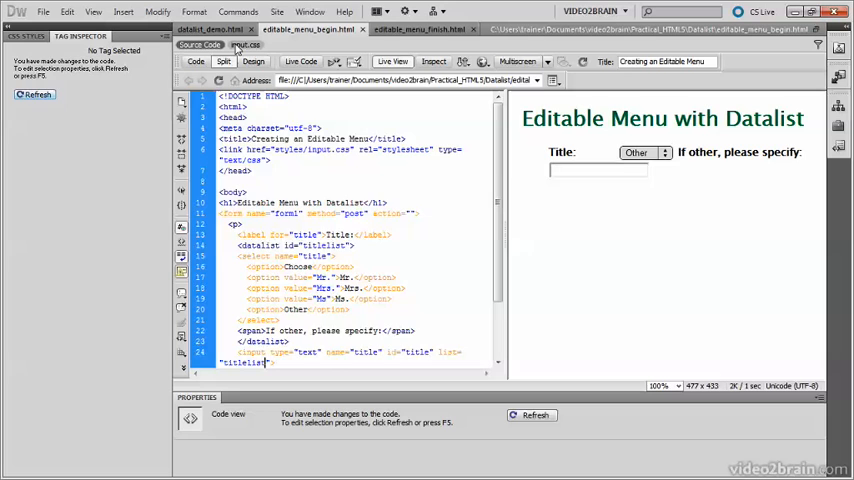
# - Open input.css and scroll down to add a datalist display rule
pyautogui.click(246, 45)
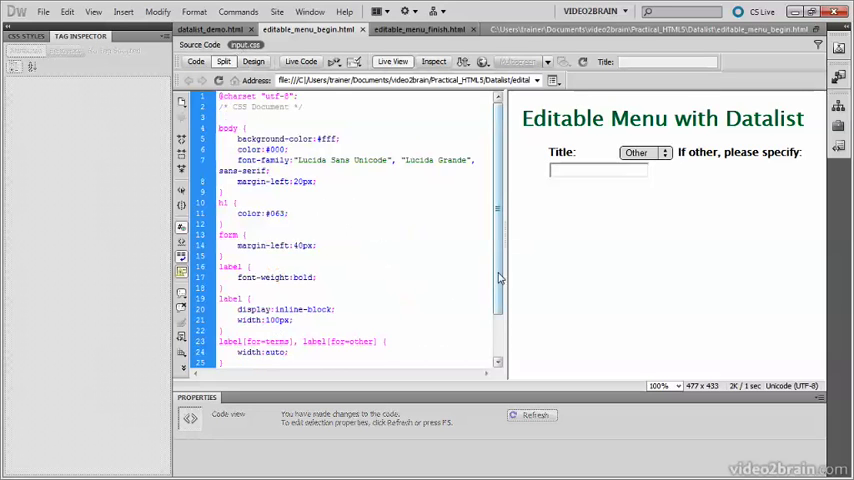
pyautogui.scroll(-3)
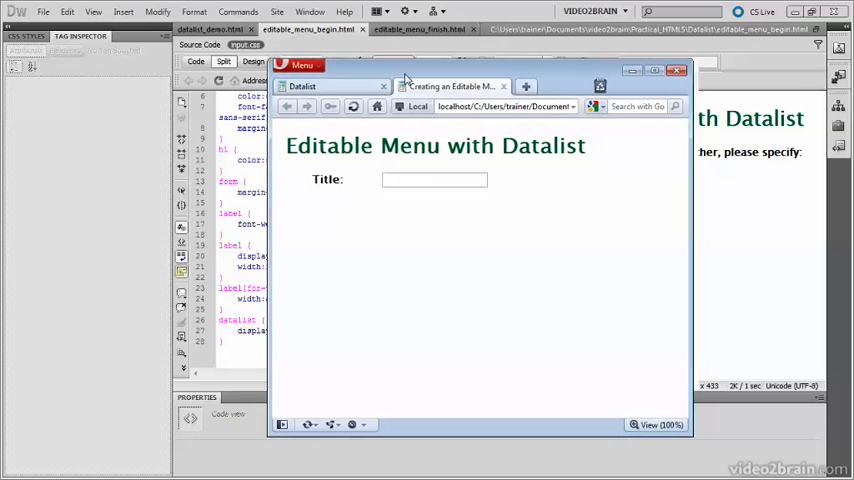
# - Choose Mrs. from the Title suggestions in Opera, then type Doctor instead
pyautogui.click(434, 180)
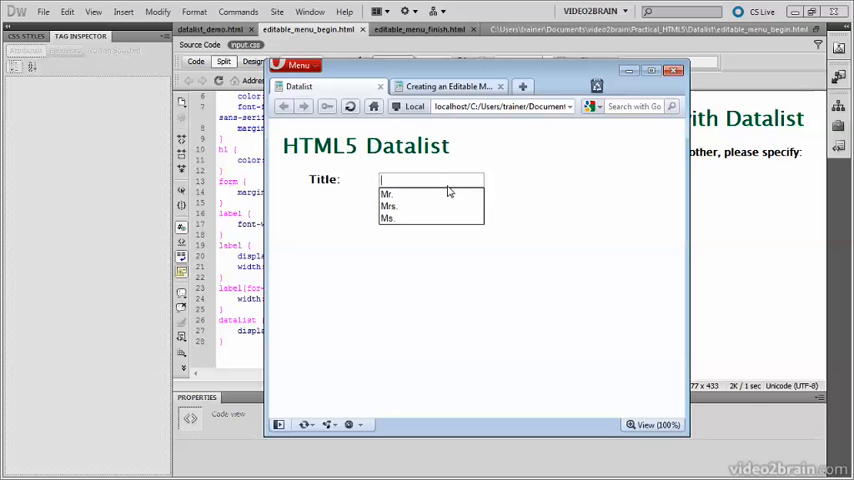
pyautogui.moveTo(430, 193)
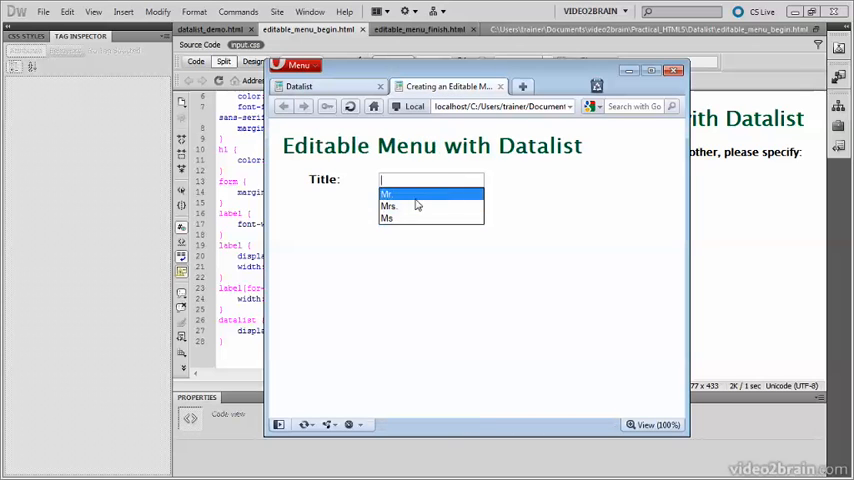
pyautogui.click(388, 206)
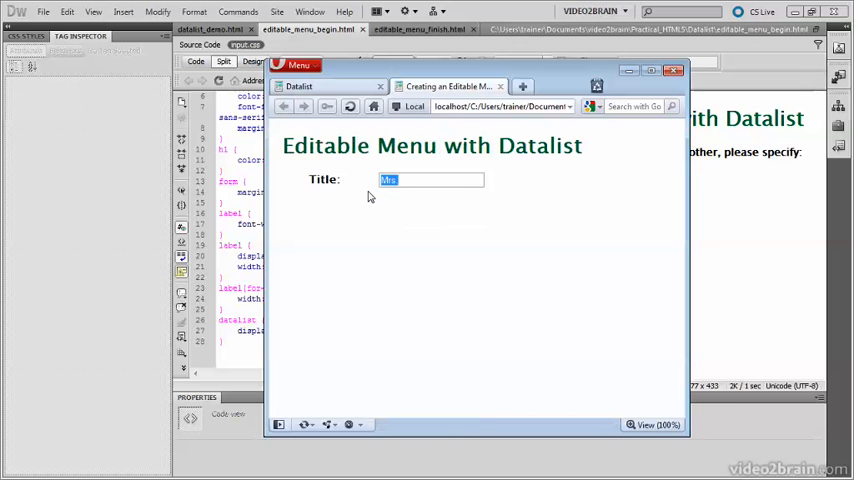
pyautogui.write('Doct')
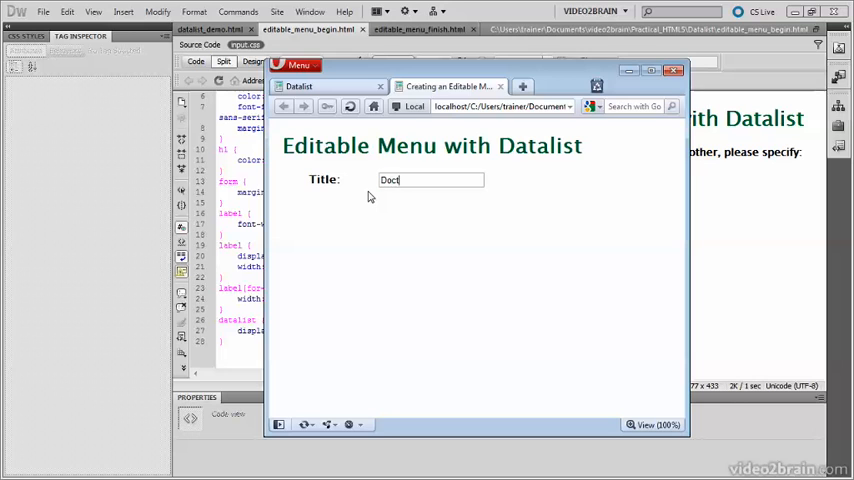
pyautogui.write('or')
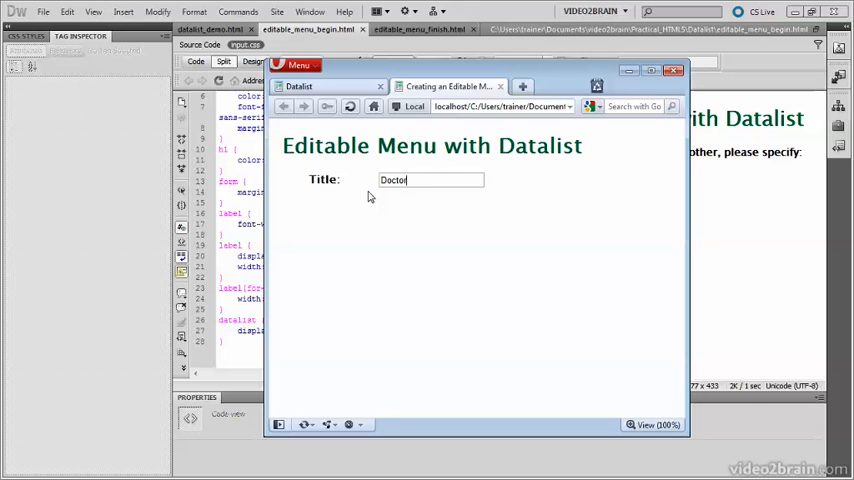
pyautogui.moveTo(472, 177)
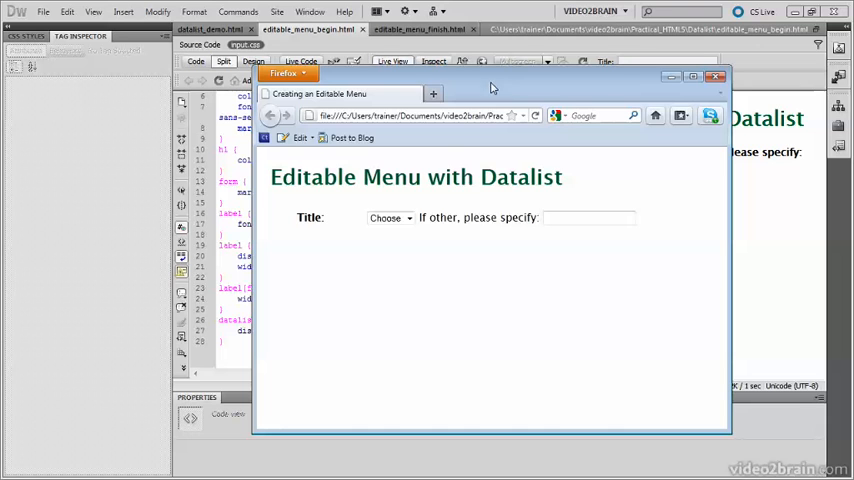
# - Open the Firefox Title menu to show Mr., Mrs., Ms. and Other, then close it
pyautogui.click(390, 218)
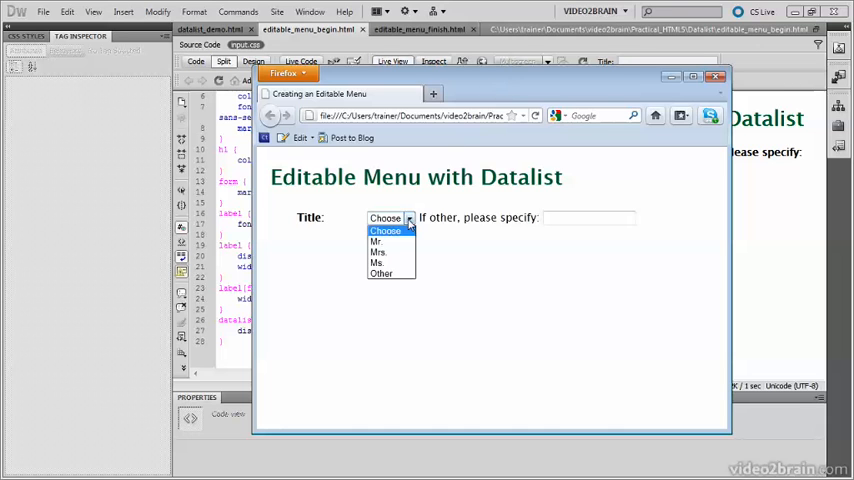
pyautogui.click(580, 235)
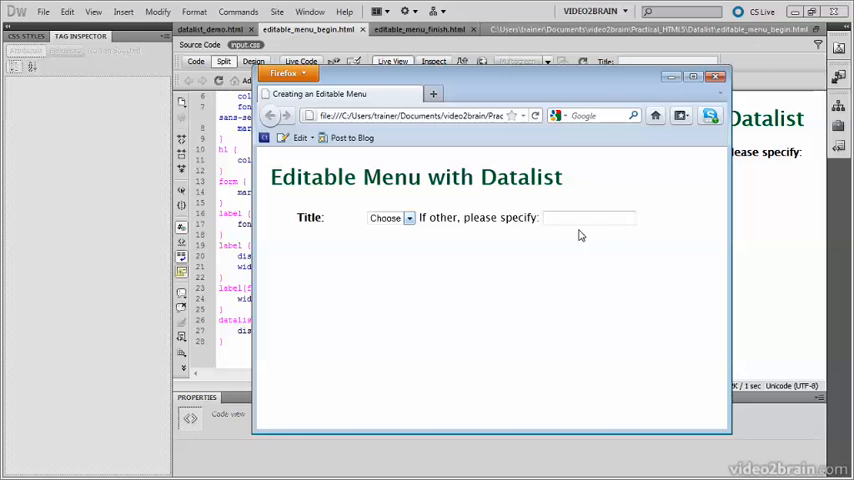